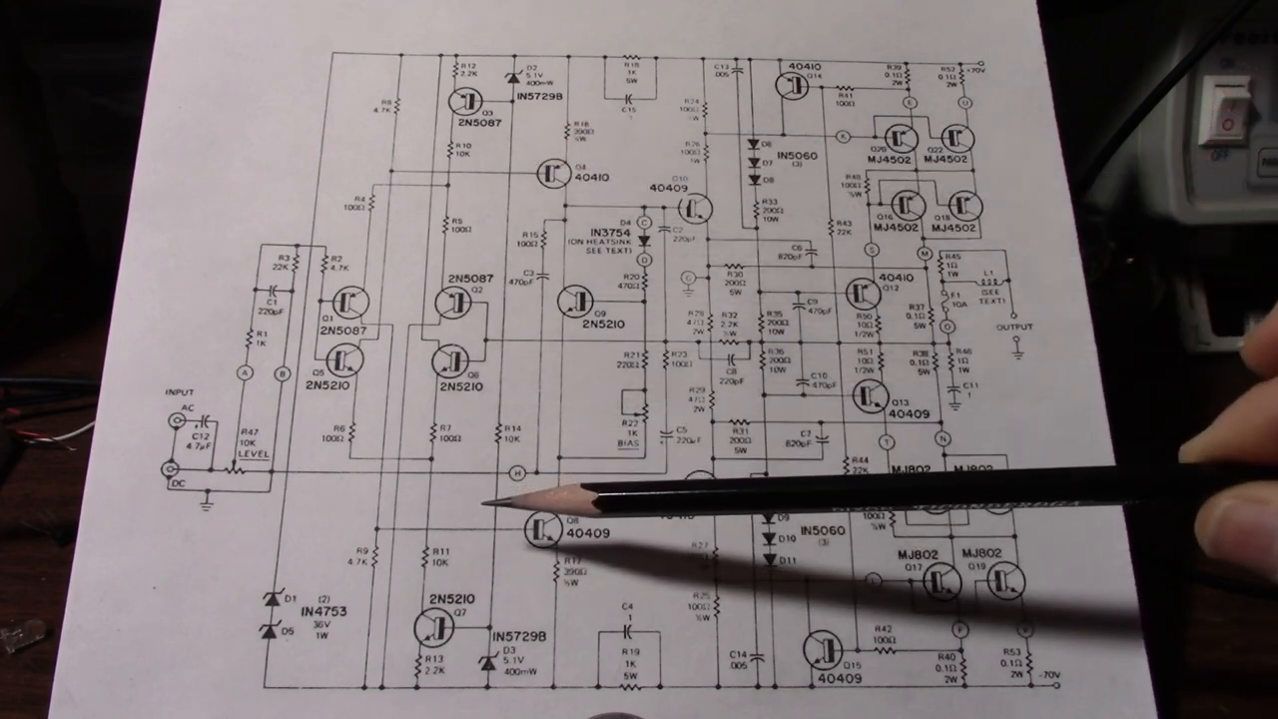
mouse_move(779, 250)
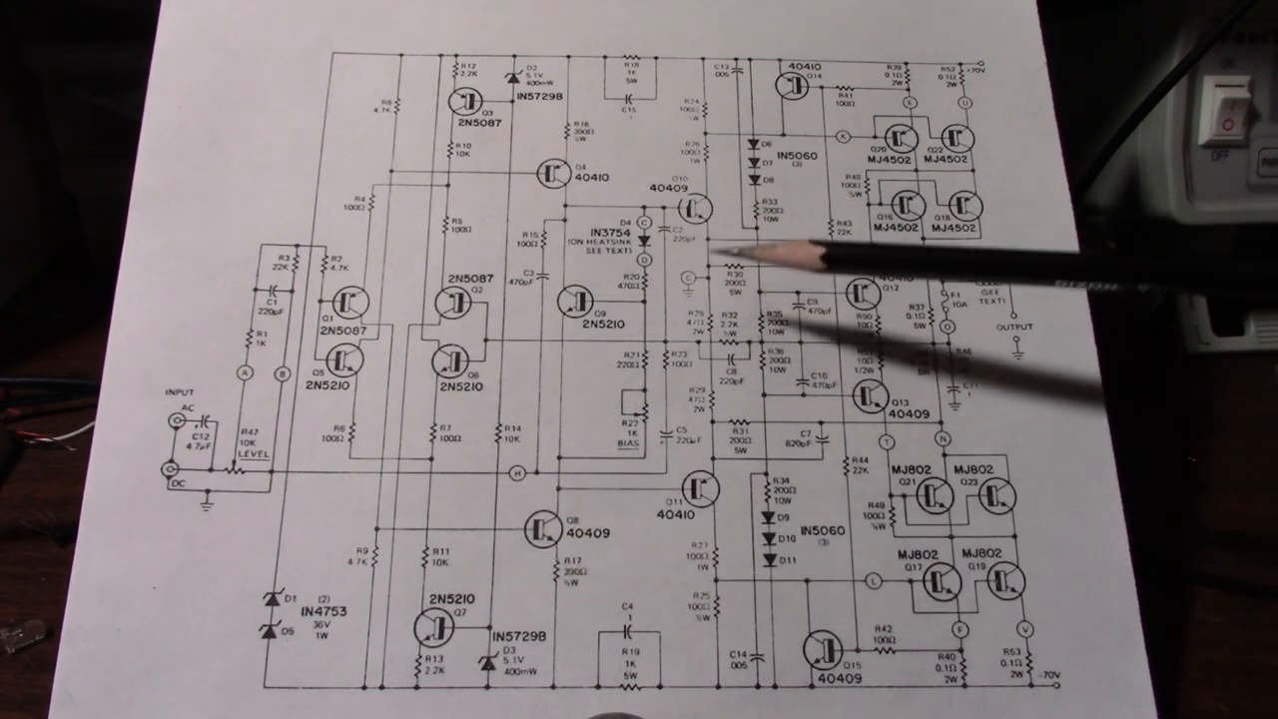